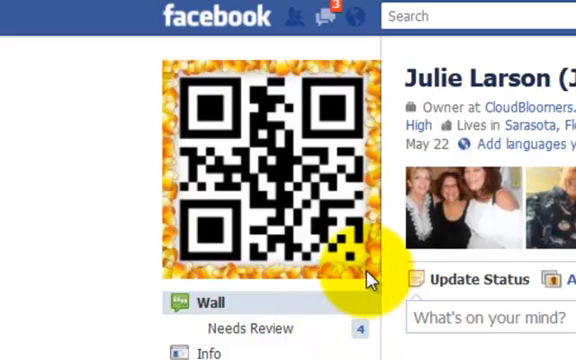
mouse_move(362, 278)
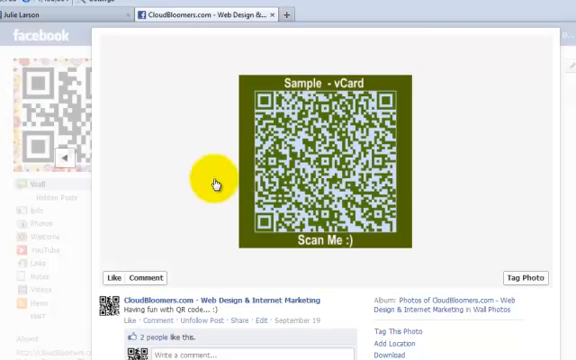
mouse_move(424, 172)
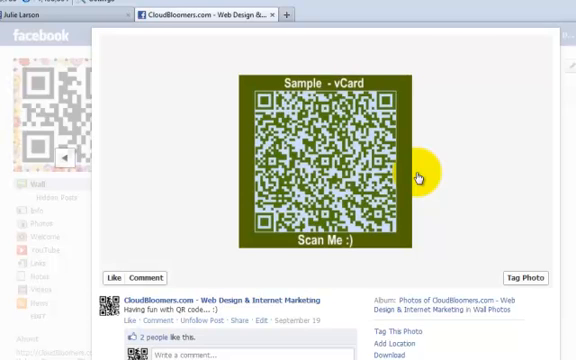
mouse_move(418, 176)
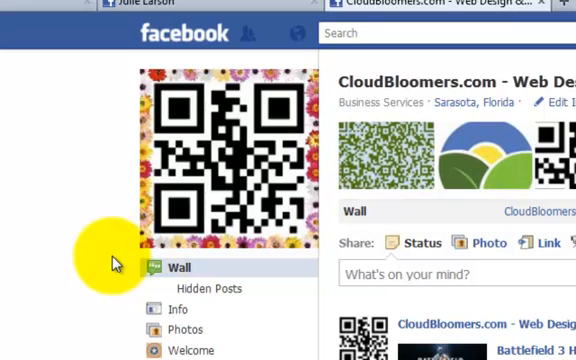
mouse_move(136, 256)
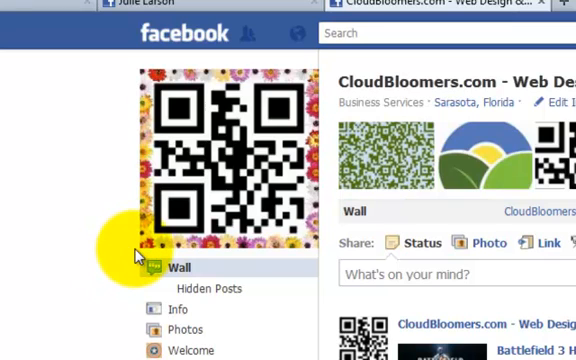
mouse_move(144, 256)
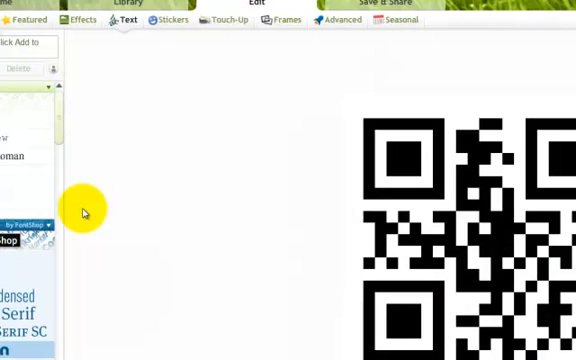
mouse_move(180, 66)
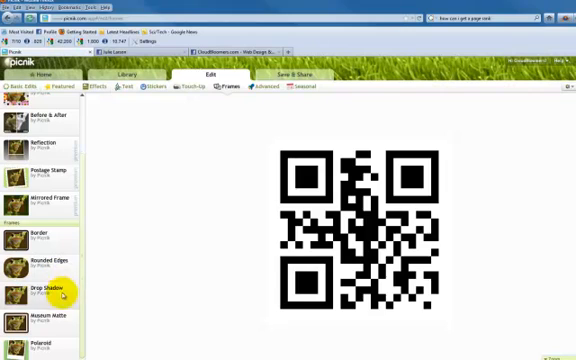
mouse_move(156, 218)
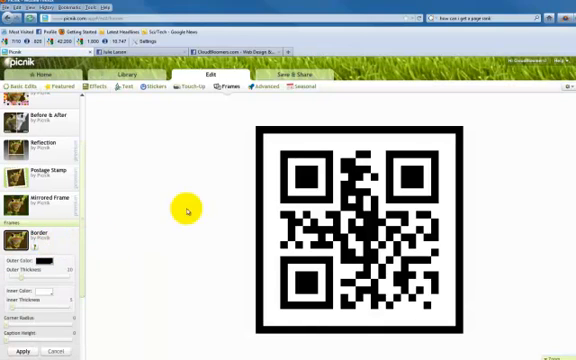
mouse_move(258, 200)
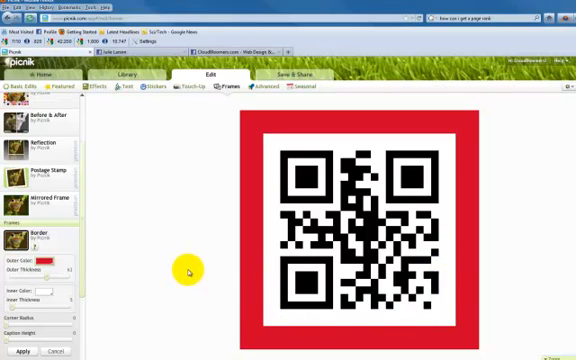
mouse_move(124, 264)
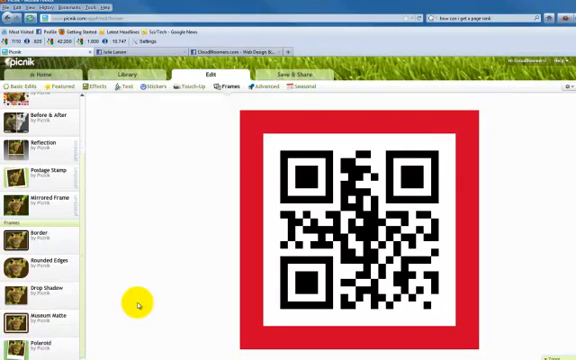
mouse_move(124, 110)
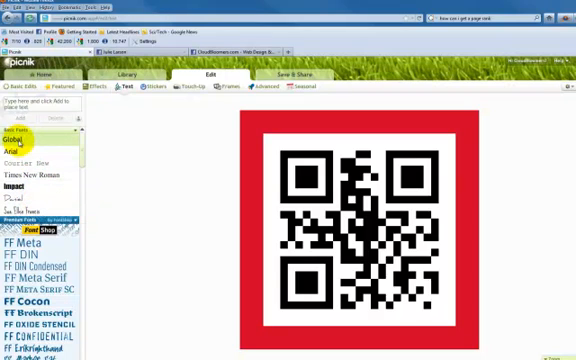
Start the caption in the text box, beginning with 'Scan'
text(1)
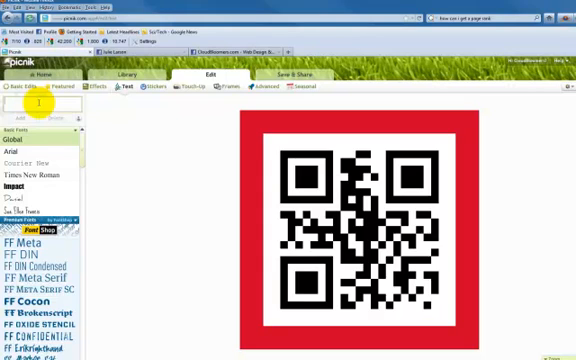
text(Scan Me for Something Free!)
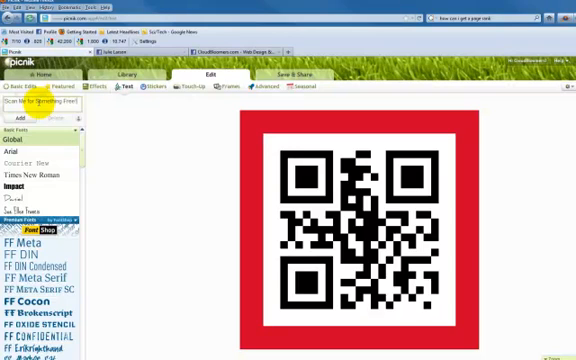
mouse_move(110, 144)
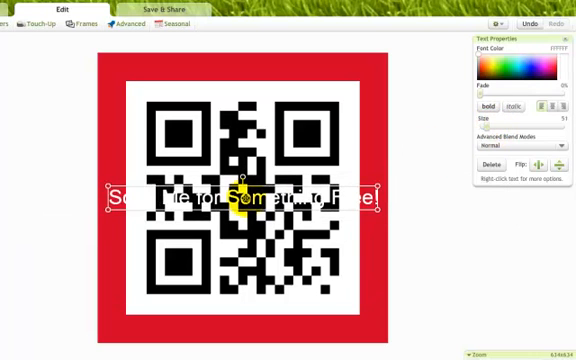
Move the caption onto the top red border and colour it white
drag(244, 198, 248, 88)
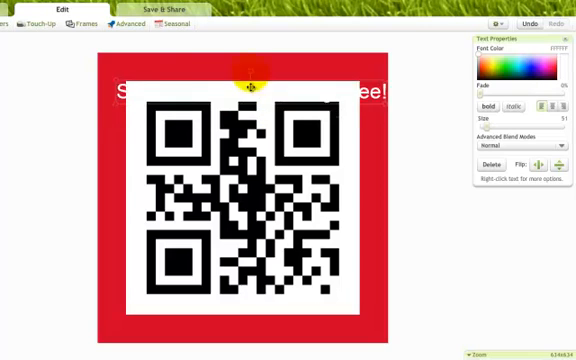
drag(244, 84, 244, 68)
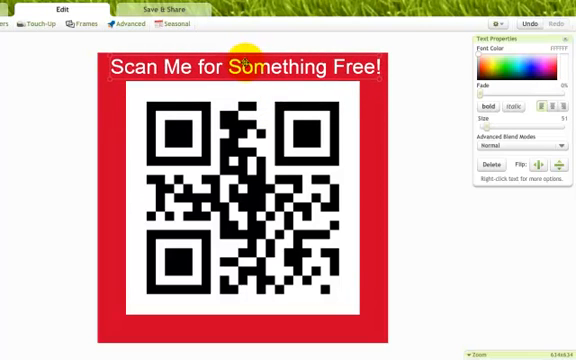
click(240, 70)
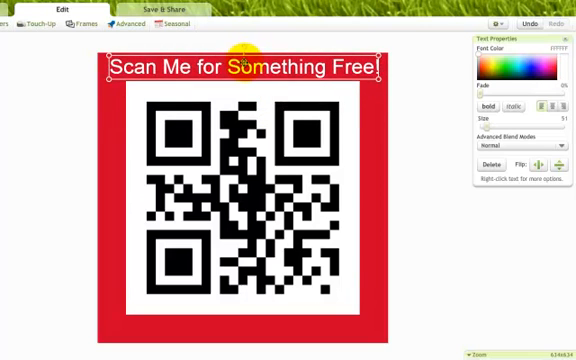
click(430, 92)
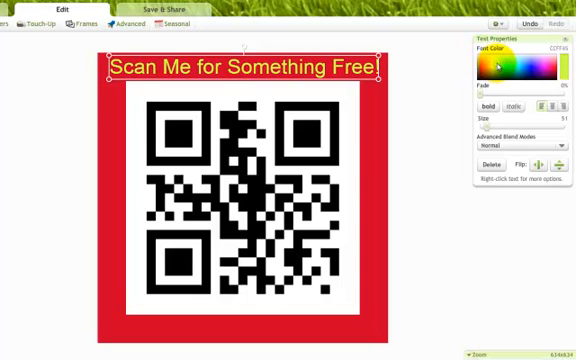
click(488, 60)
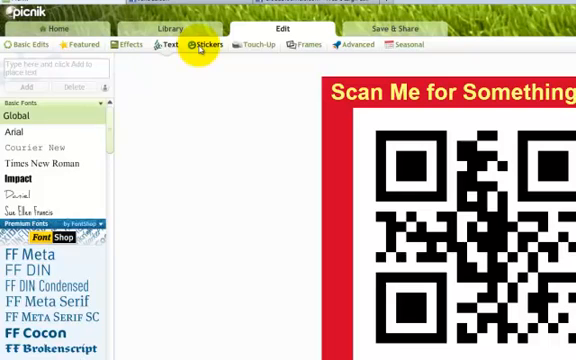
Browse the sticker collections and drag a beach sticker onto the left red border
click(204, 44)
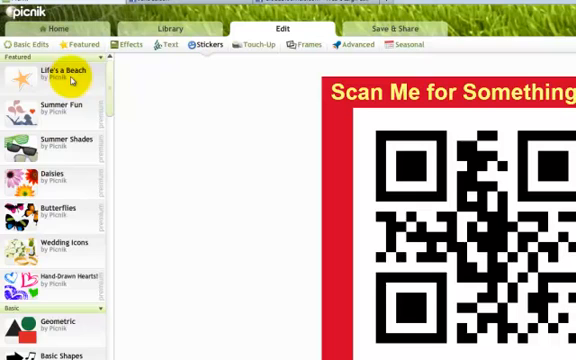
scroll(down, 3)
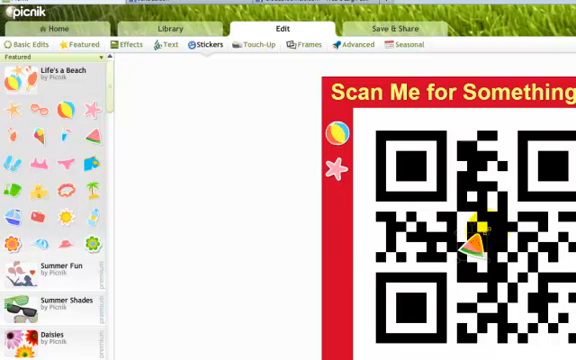
drag(476, 244, 336, 204)
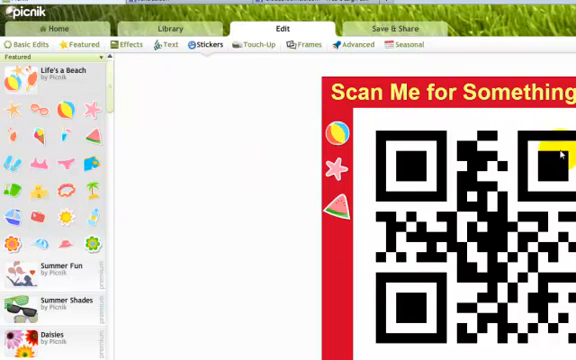
mouse_move(562, 156)
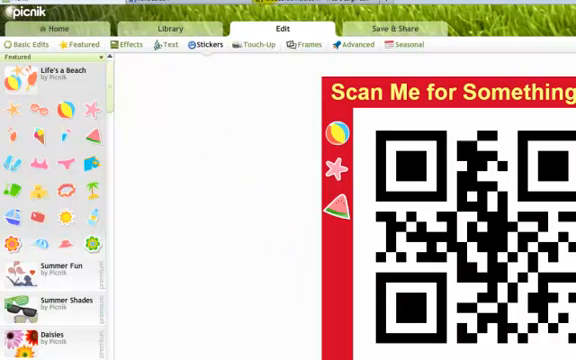
click(396, 28)
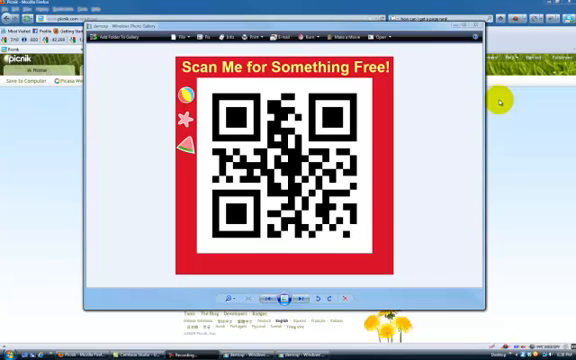
mouse_move(496, 104)
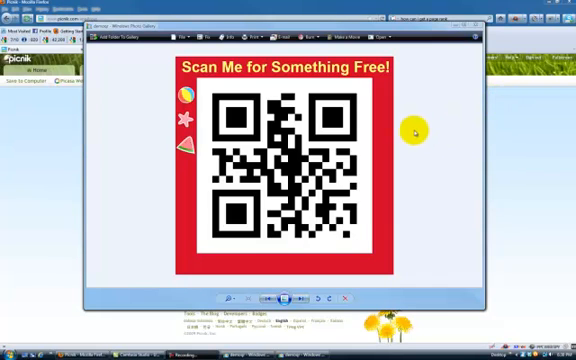
mouse_move(418, 132)
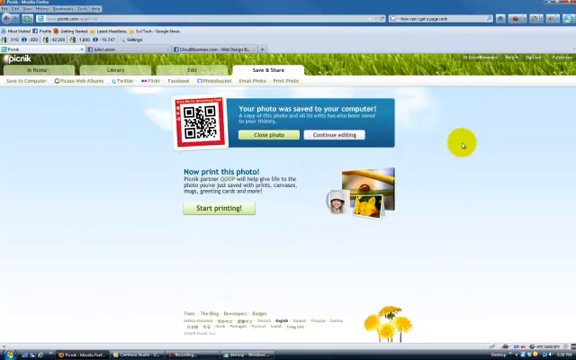
mouse_move(140, 118)
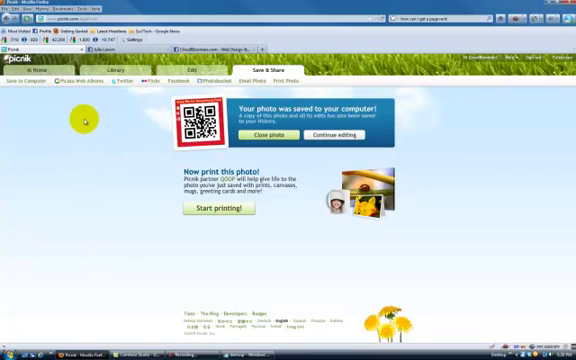
mouse_move(80, 124)
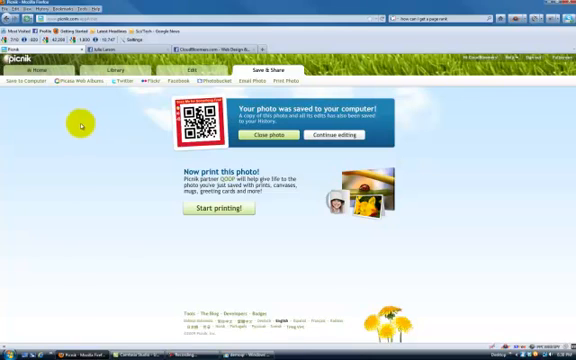
mouse_move(32, 90)
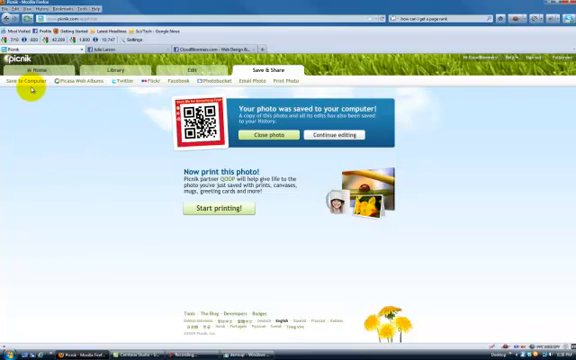
mouse_move(24, 66)
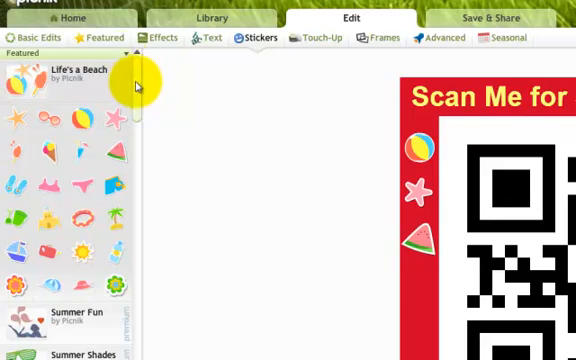
Show Basic Edits and its Resize tool with the current dimensions
click(40, 38)
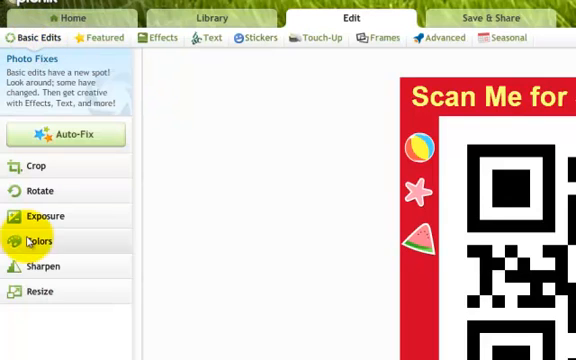
mouse_move(40, 290)
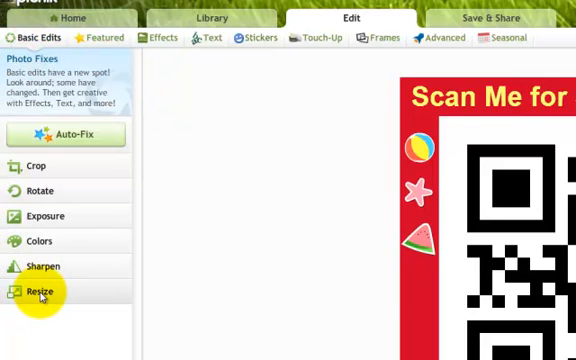
click(44, 292)
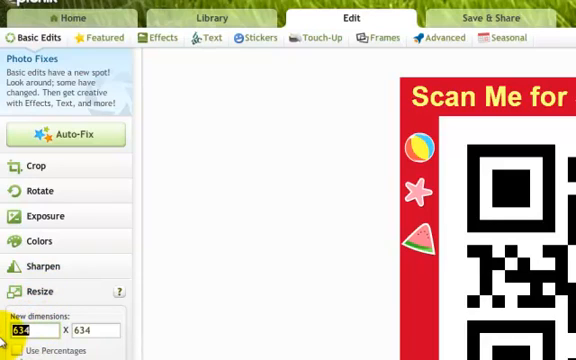